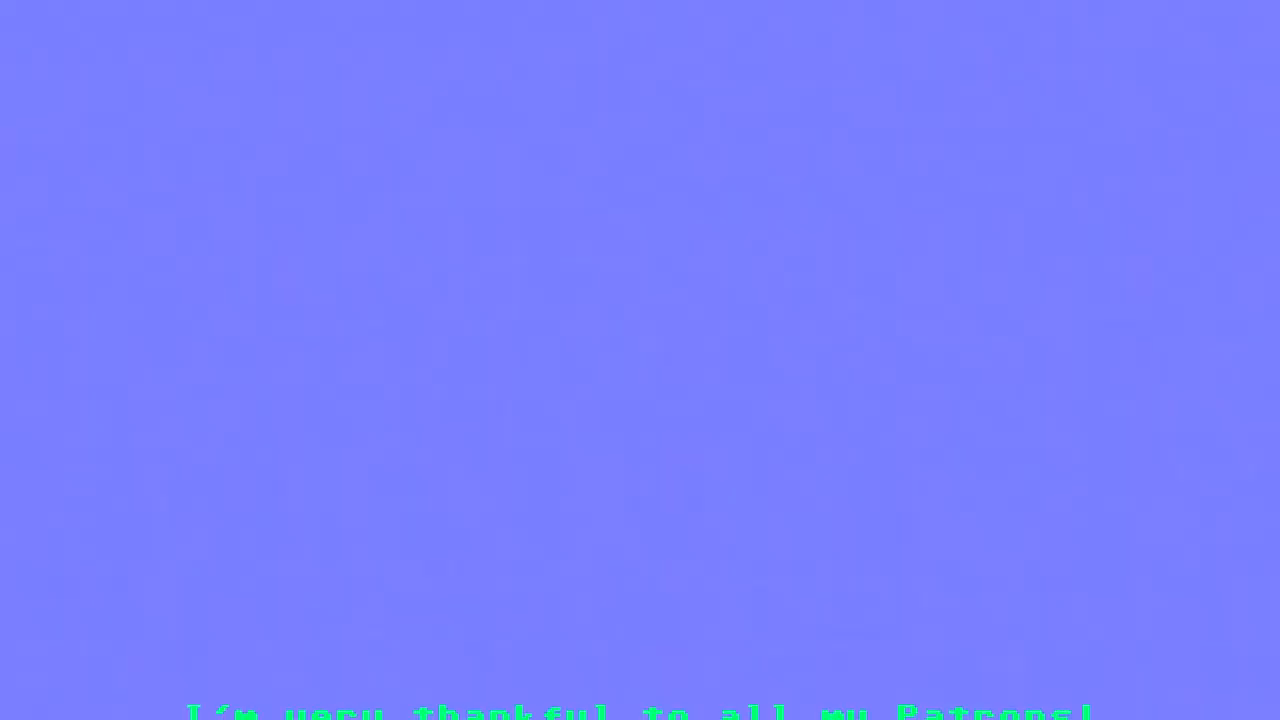
{"action": "scroll", "scroll_direction": "up", "scroll_amount": 3}
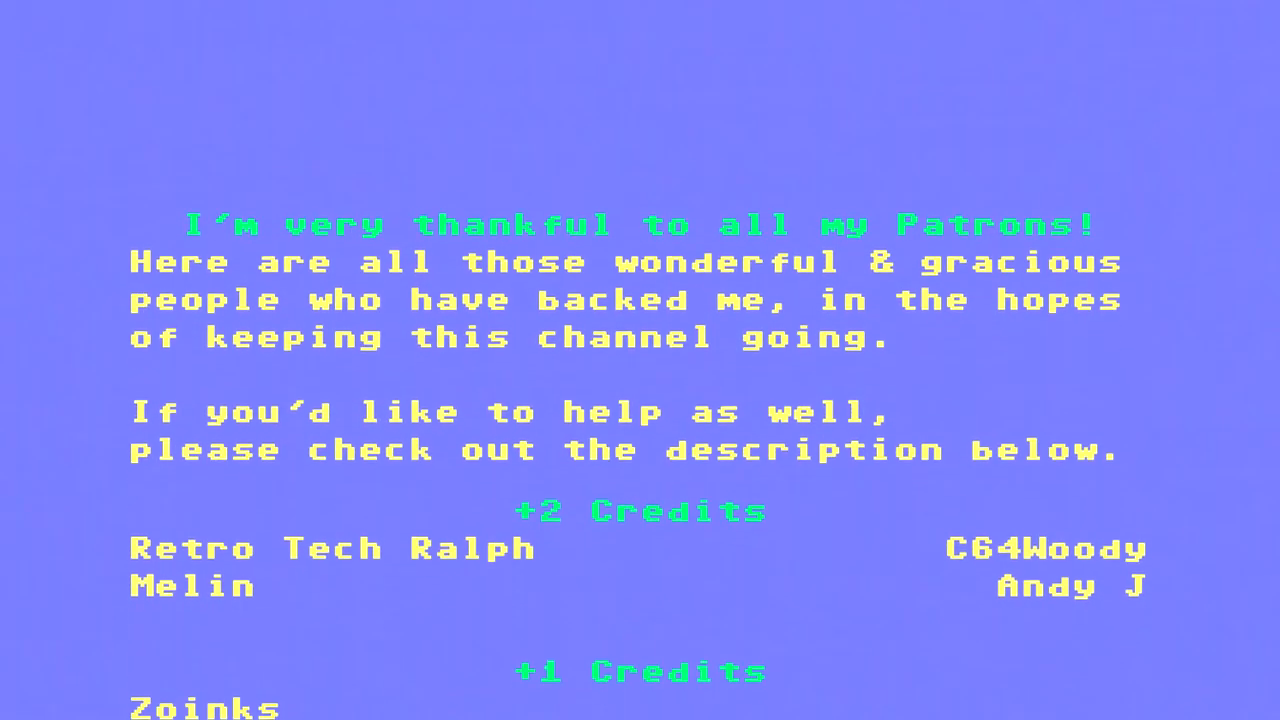
{"action": "scroll", "scroll_direction": "up", "scroll_amount": 3}
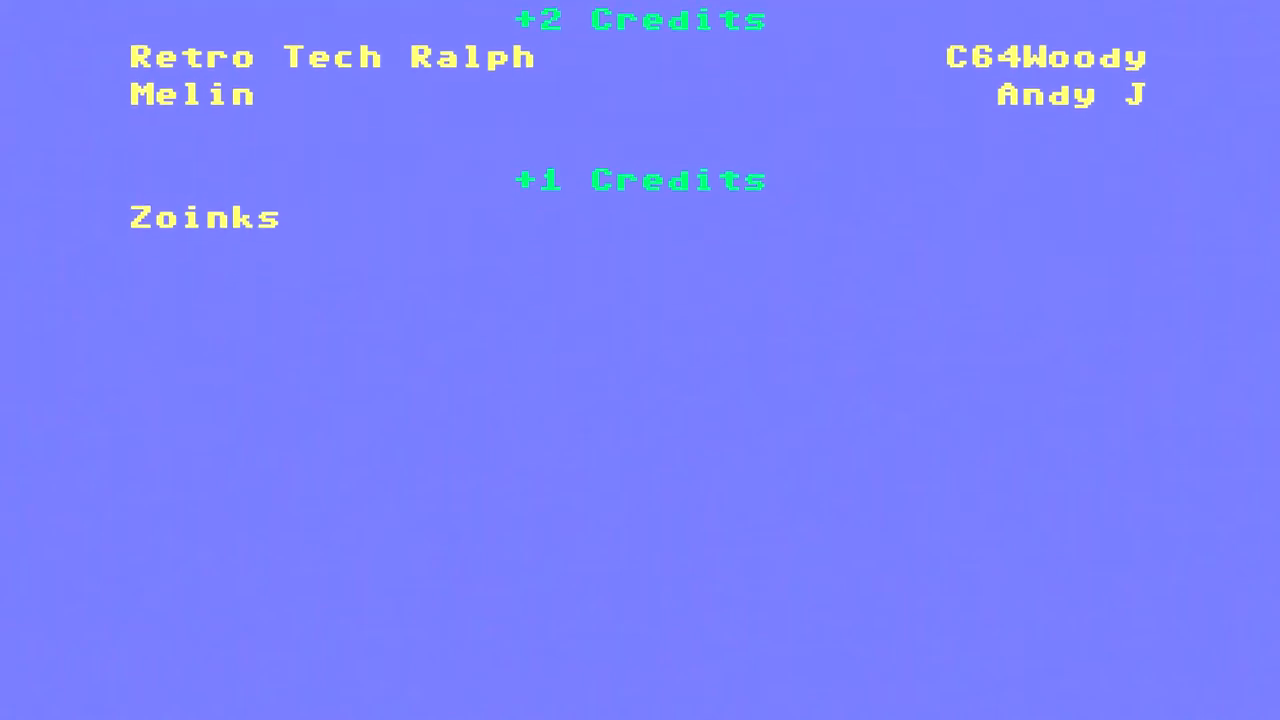